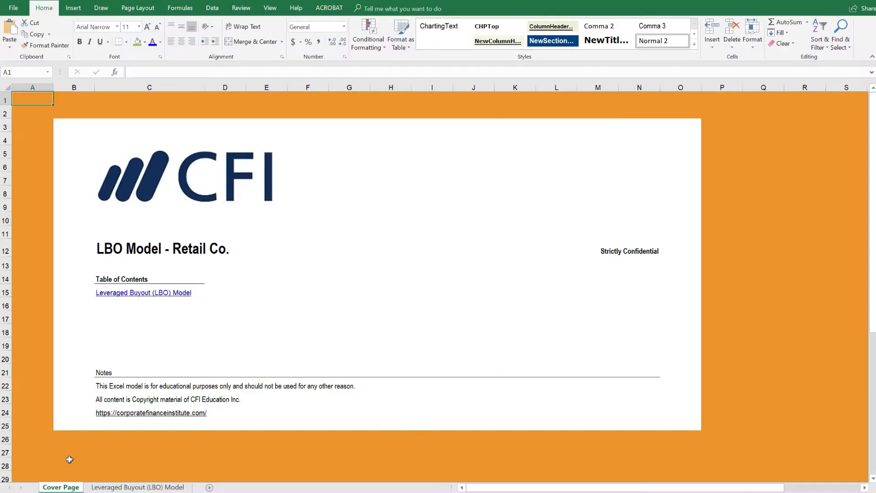
pyautogui.moveTo(78, 463)
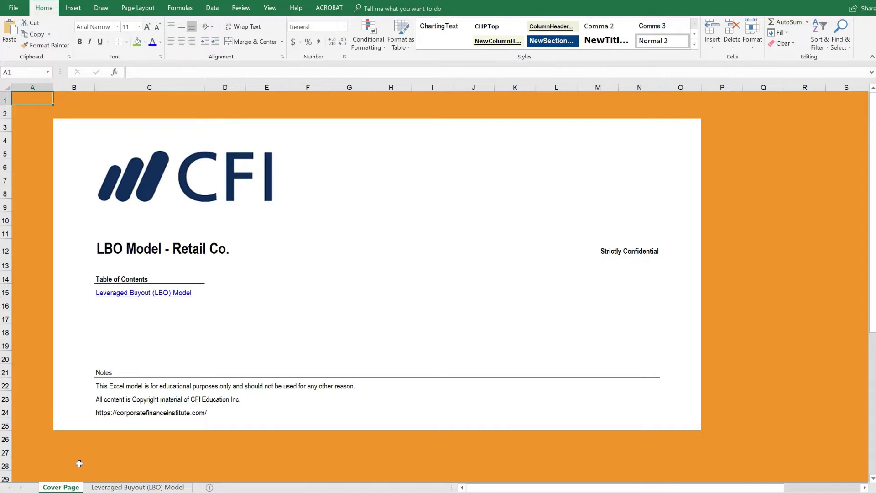
pyautogui.moveTo(134, 300)
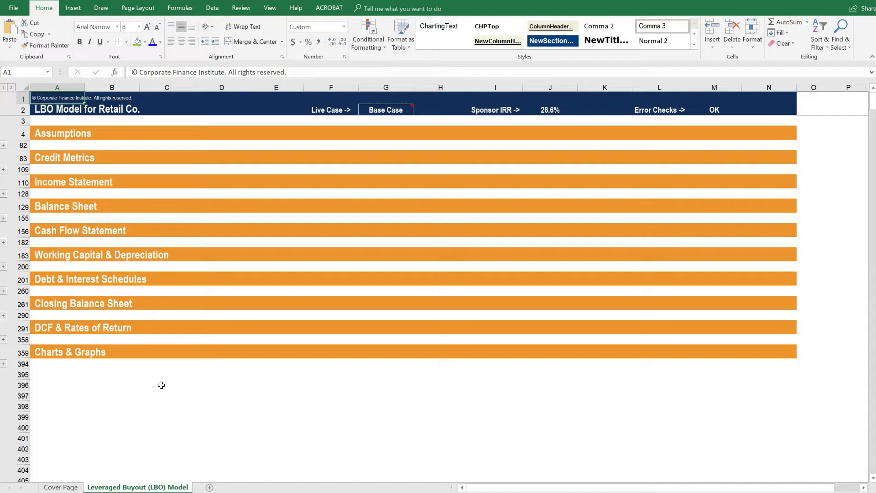
pyautogui.moveTo(177, 405)
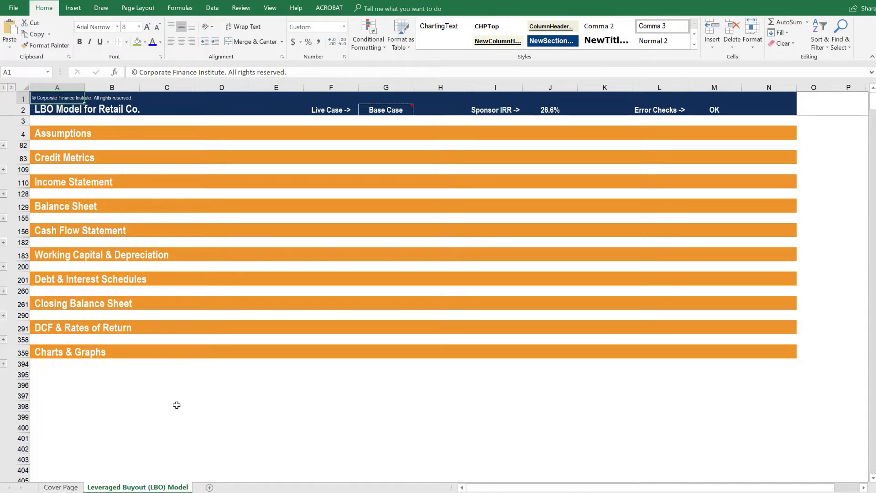
pyautogui.moveTo(53, 133)
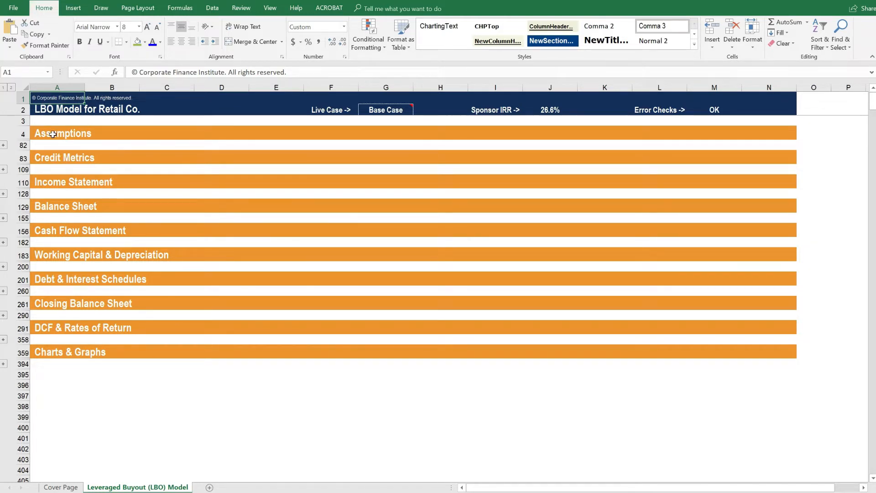
pyautogui.moveTo(55, 358)
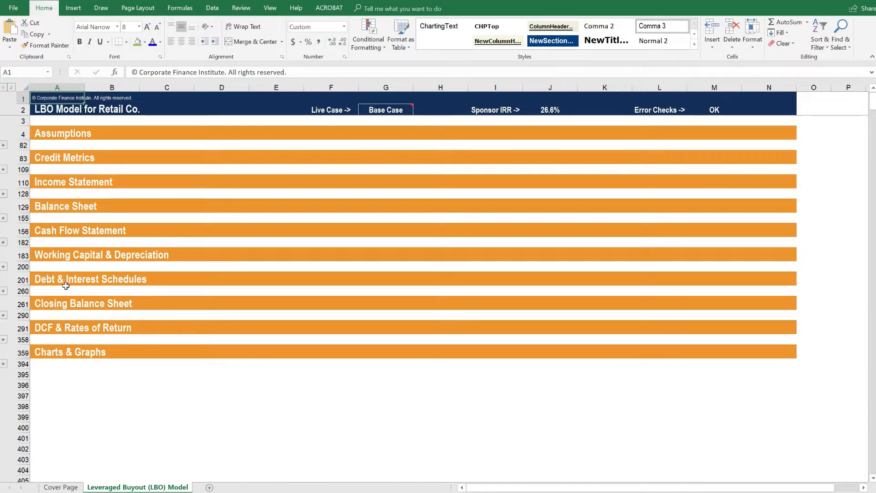
pyautogui.moveTo(75, 352)
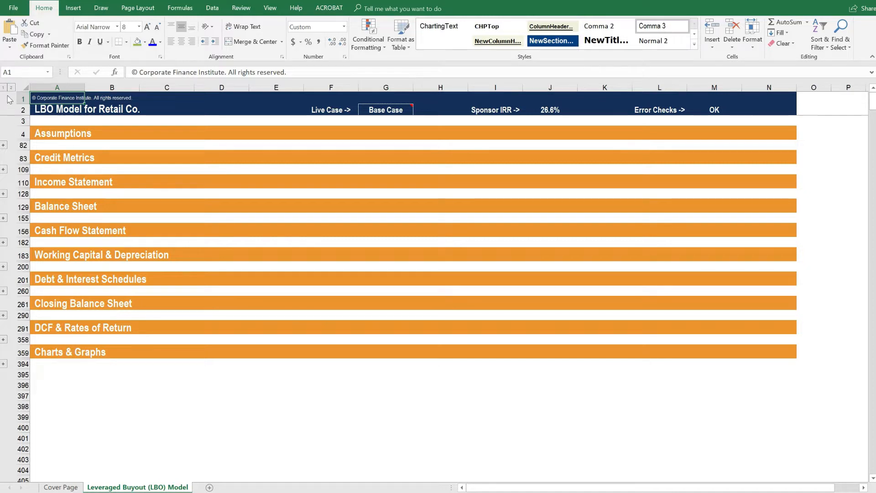
# Step: Expand all outline groups and scroll down to the Live Case scenario and Financing table
pyautogui.click(3, 144)
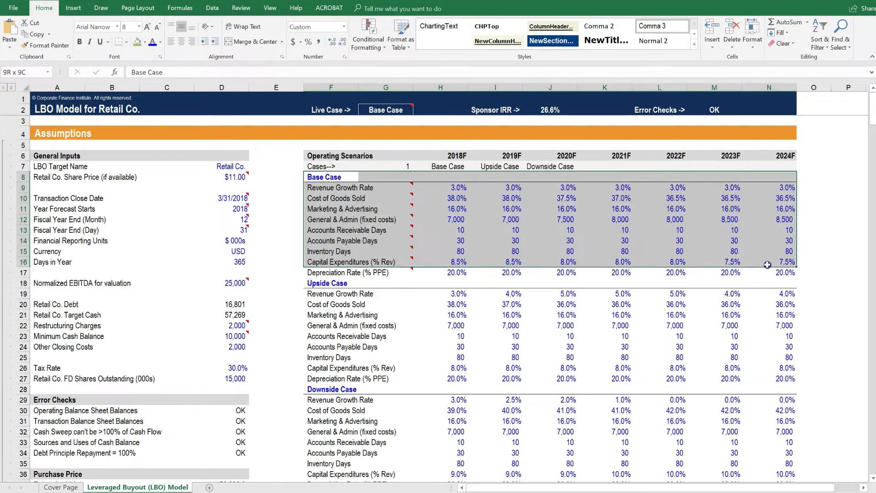
pyautogui.scroll(-3)
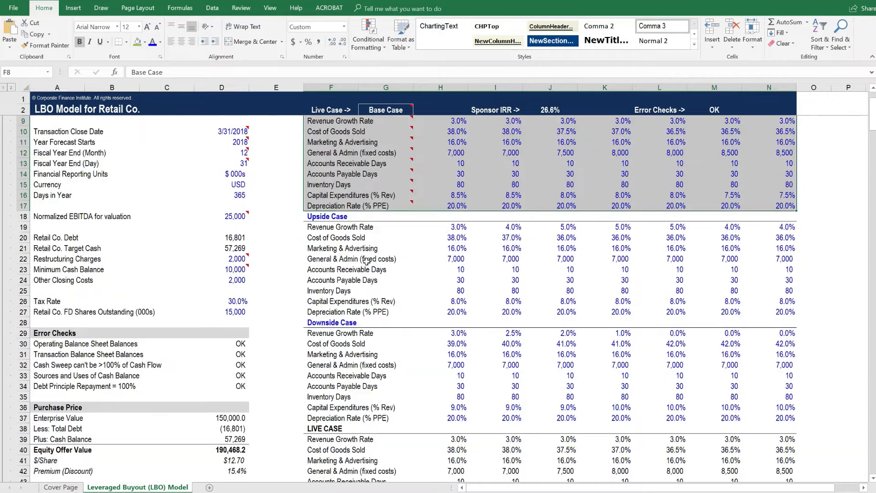
pyautogui.scroll(-3)
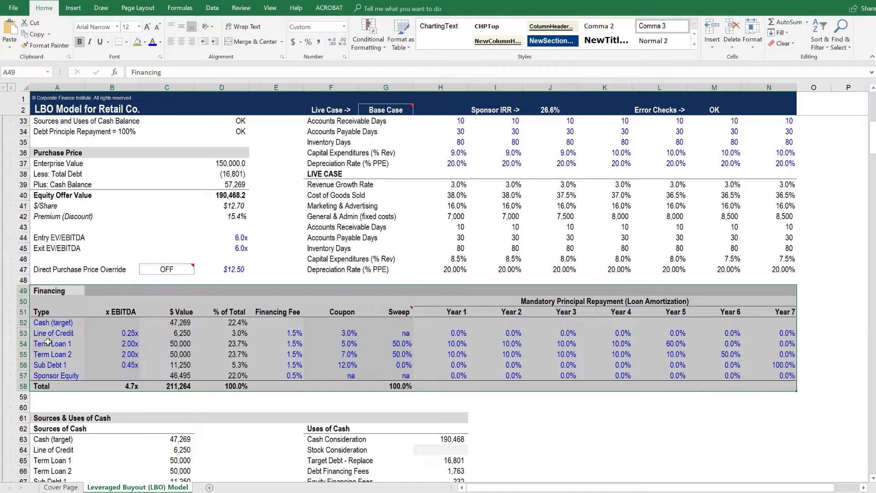
pyautogui.click(46, 353)
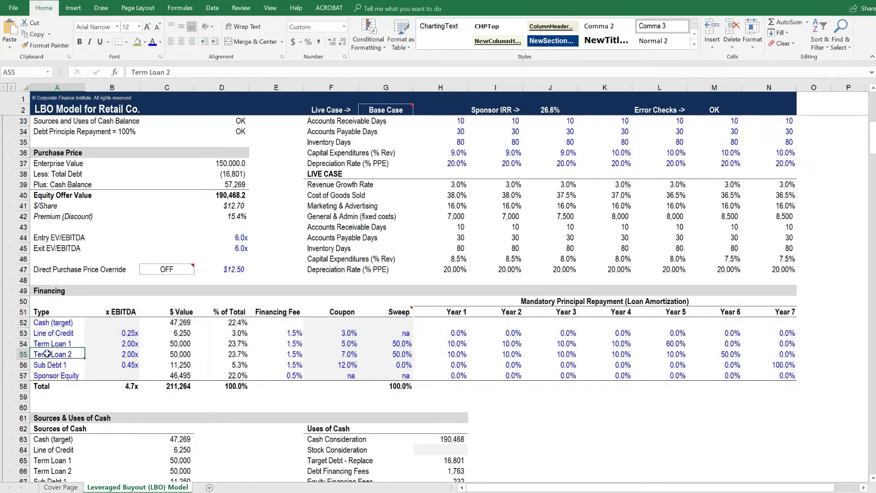
pyautogui.click(55, 375)
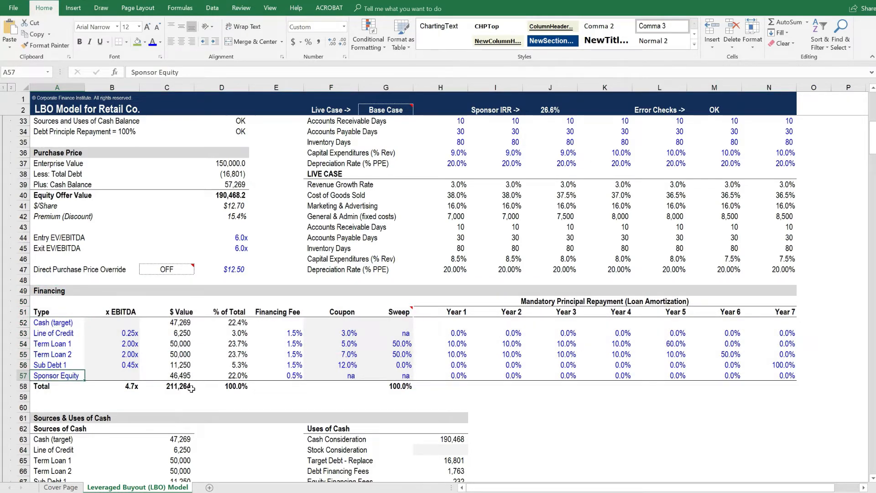
pyautogui.scroll(-3)
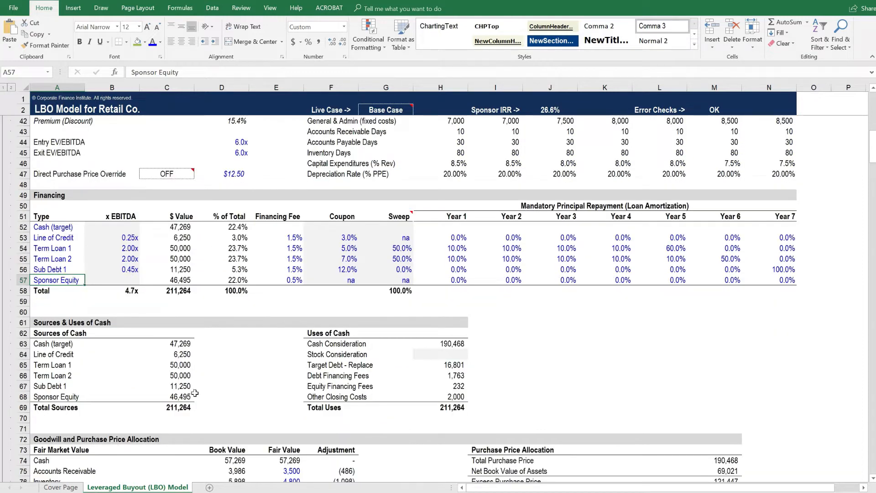
pyautogui.scroll(-3)
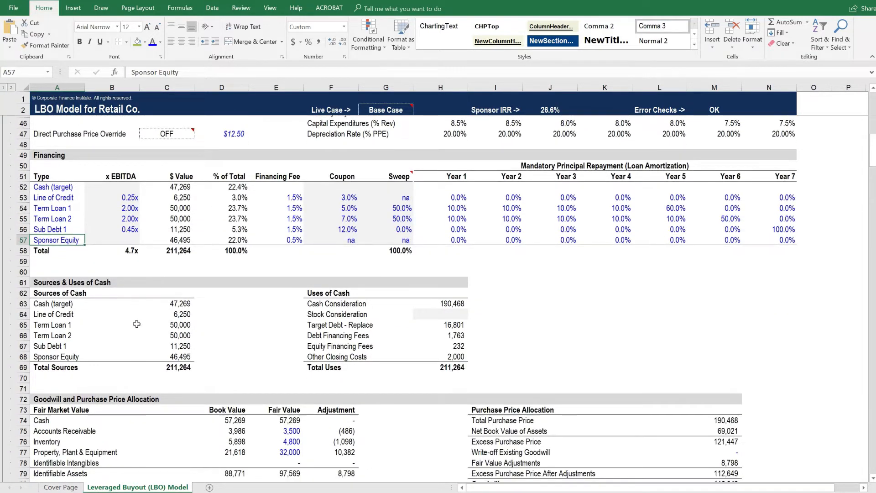
pyautogui.scroll(-3)
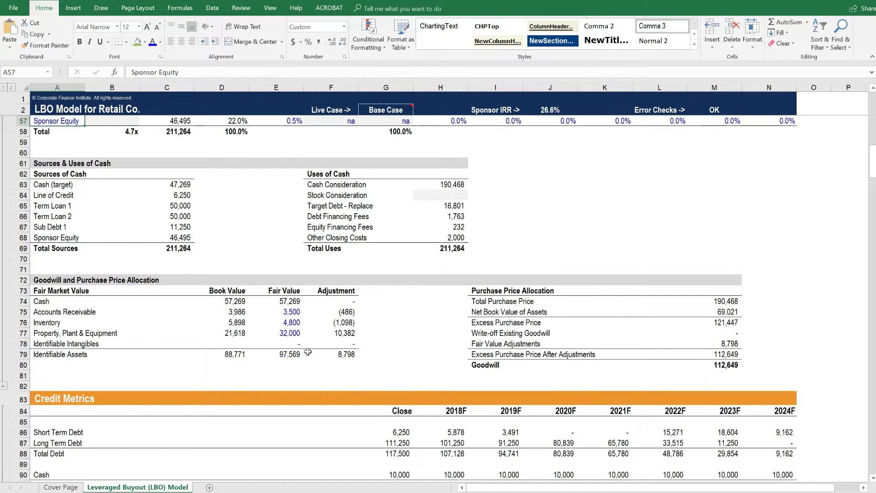
pyautogui.scroll(-3)
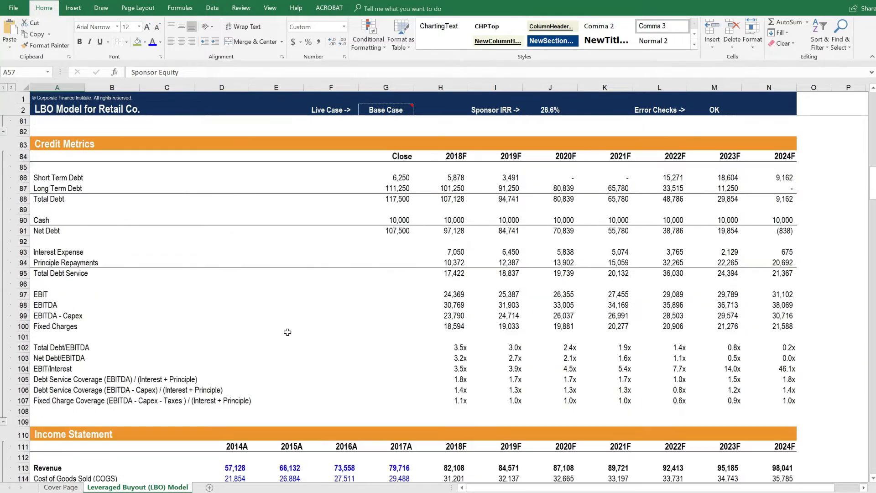
pyautogui.moveTo(56, 347); pyautogui.dragTo(624, 390)
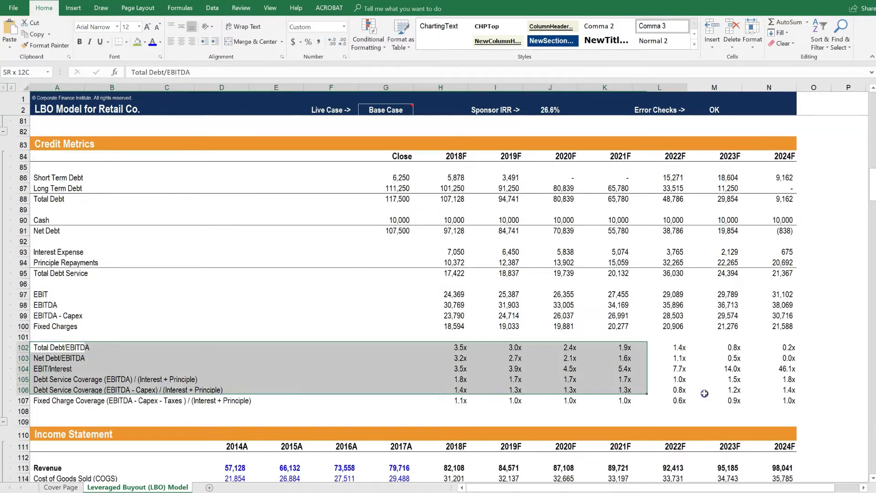
pyautogui.scroll(-3)
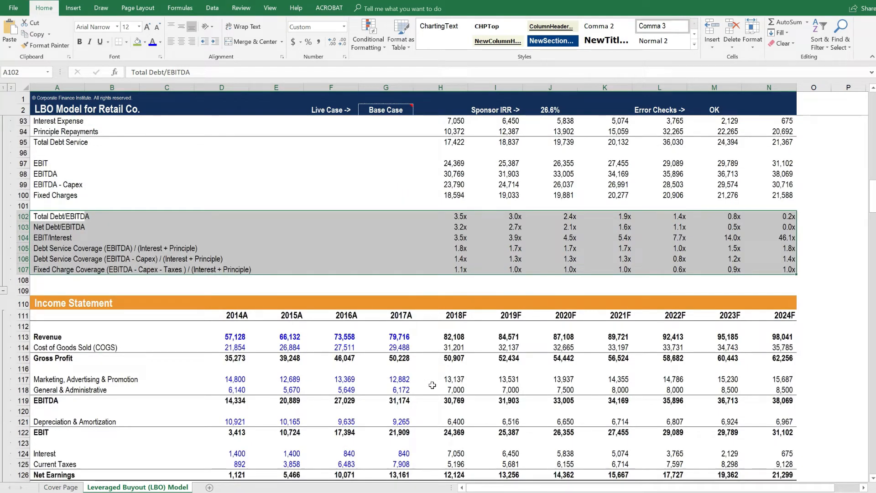
pyautogui.click(384, 290)
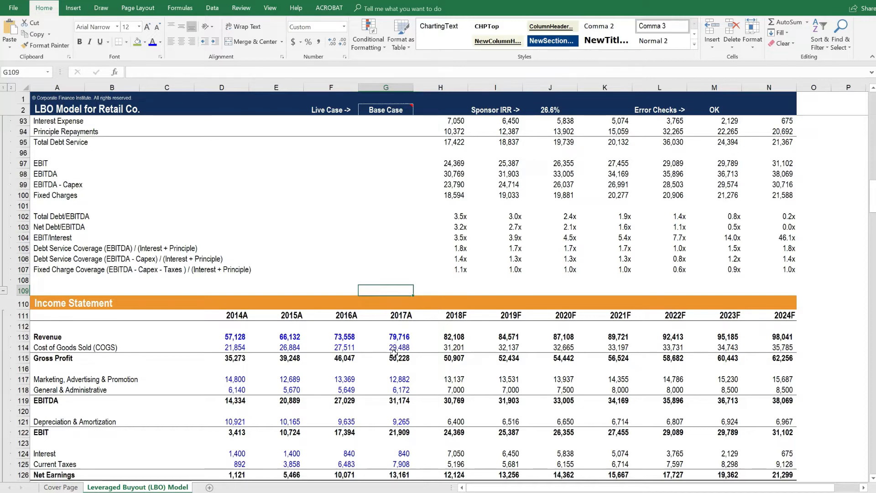
pyautogui.moveTo(396, 361)
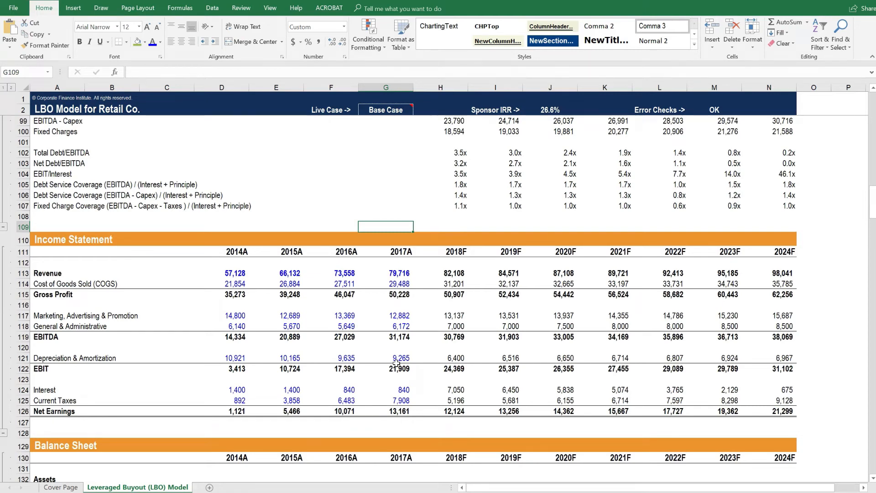
pyautogui.scroll(-3)
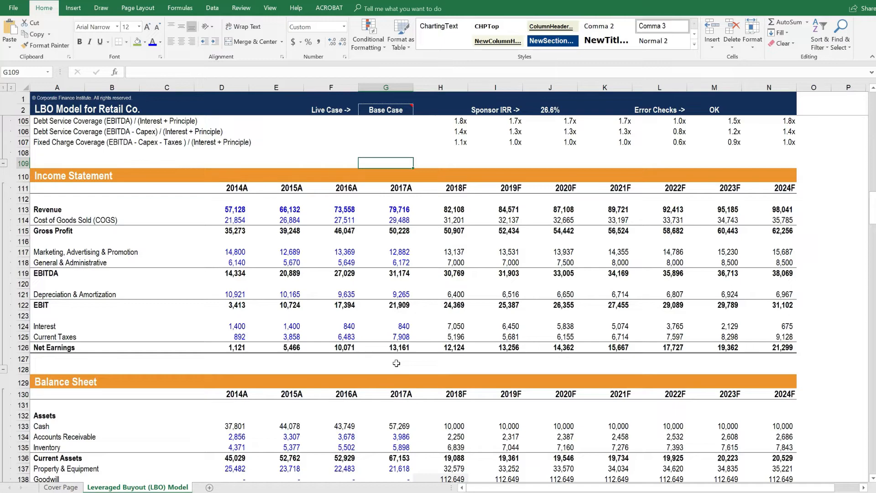
pyautogui.scroll(-3)
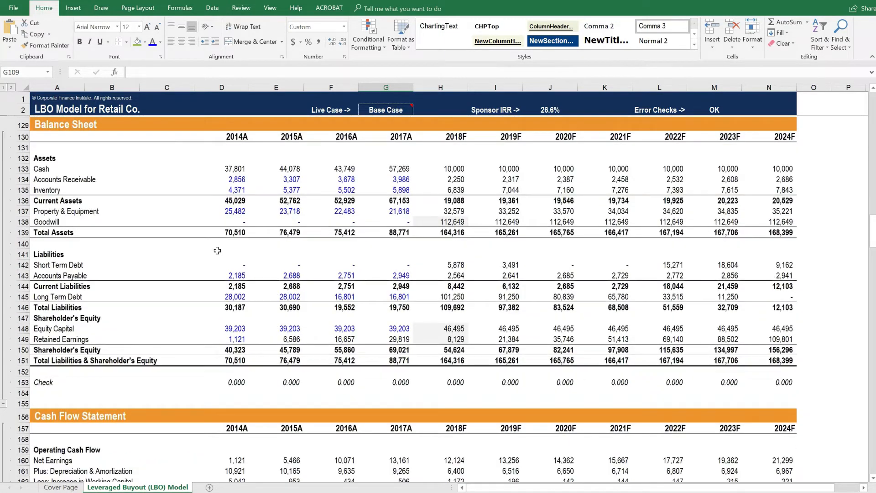
pyautogui.scroll(-3)
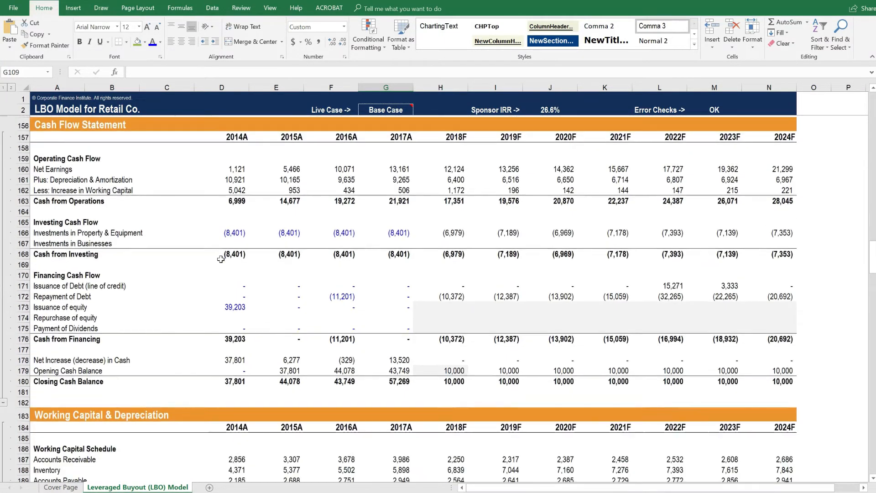
pyautogui.scroll(-3)
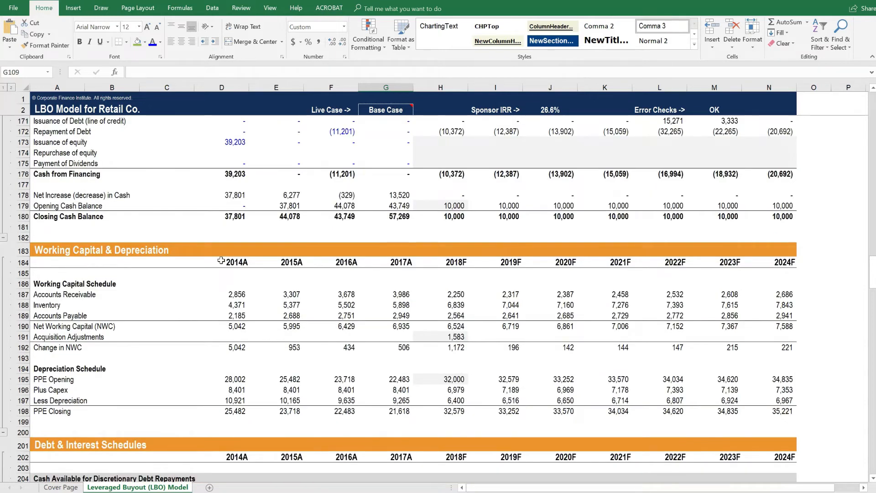
pyautogui.scroll(-3)
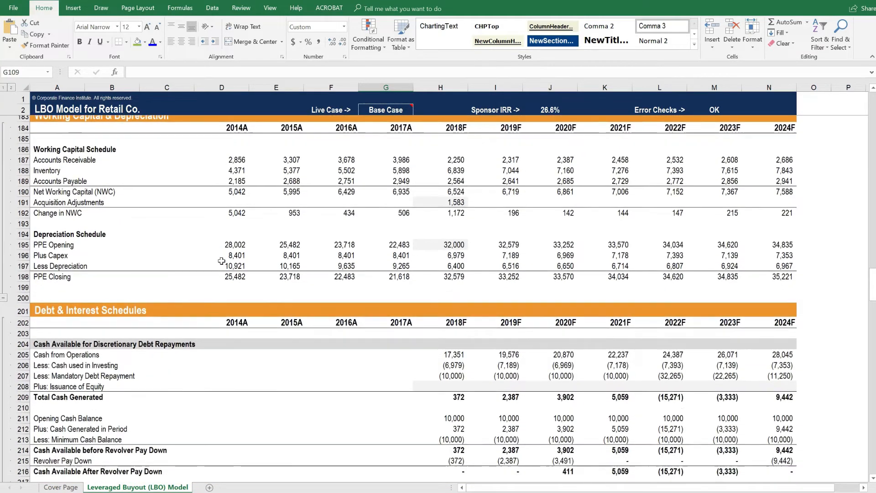
# Step: Scroll through the credit line, term loan and Sub Debt 1 schedules to Total Long Term Debt
pyautogui.scroll(-3)
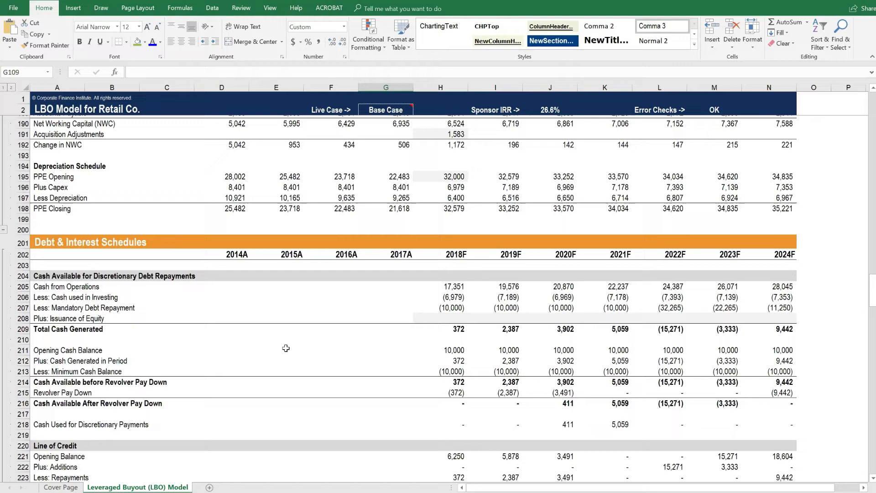
pyautogui.scroll(-3)
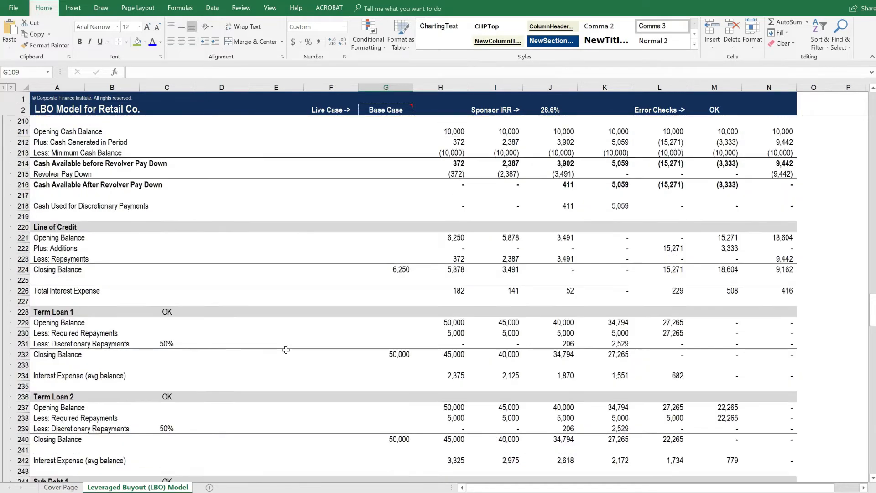
pyautogui.scroll(-3)
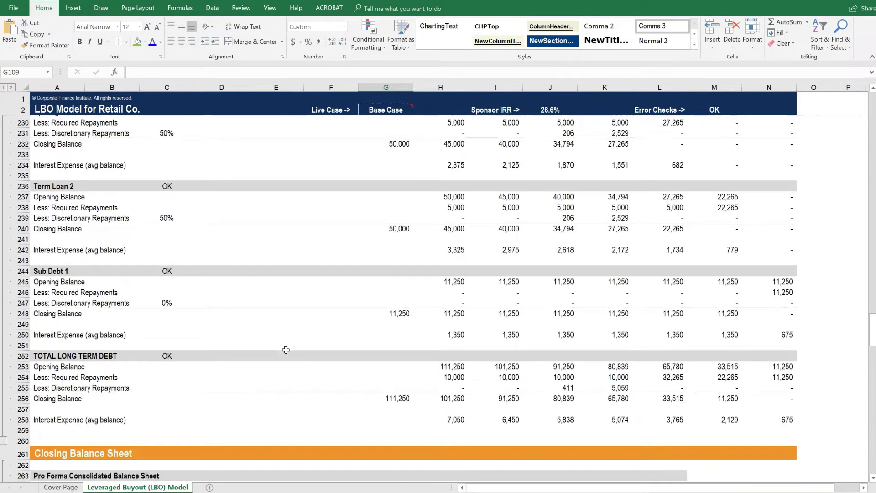
pyautogui.scroll(-3)
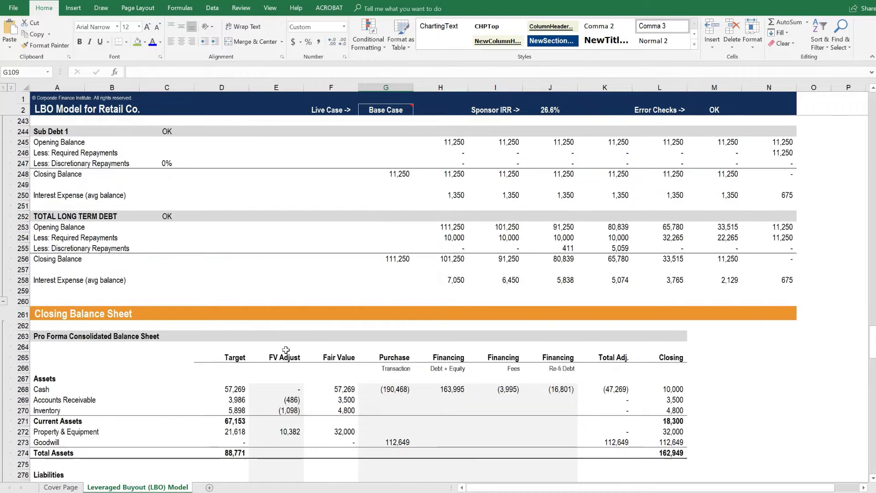
# Step: Scroll to the Pro Forma Closing Balance Sheet and highlight the Purchase/Financing and Closing columns
pyautogui.scroll(-3)
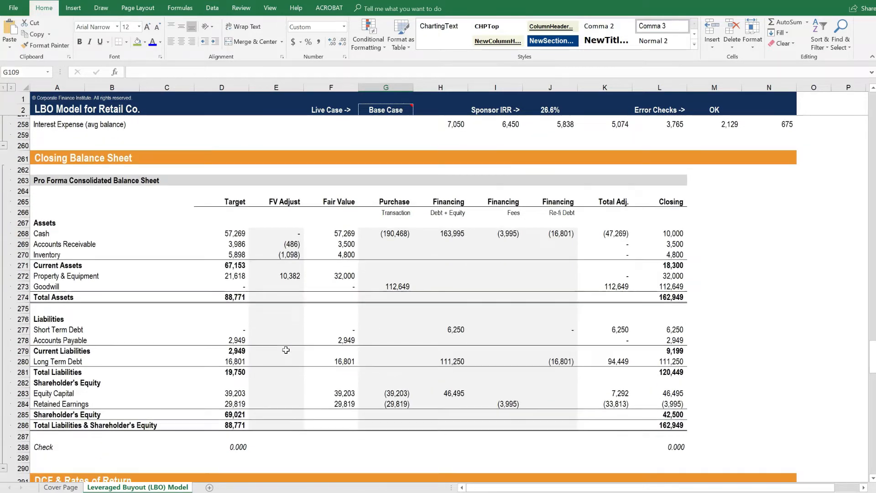
pyautogui.scroll(-3)
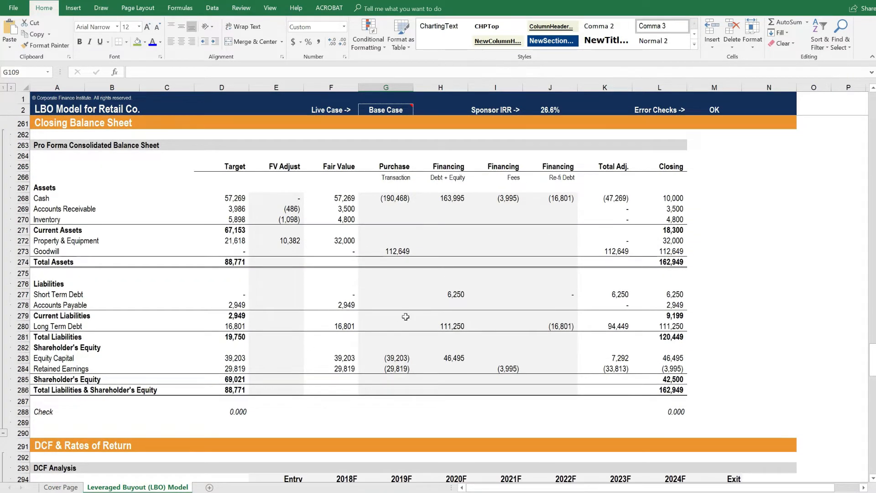
pyautogui.moveTo(395, 166); pyautogui.dragTo(547, 379)
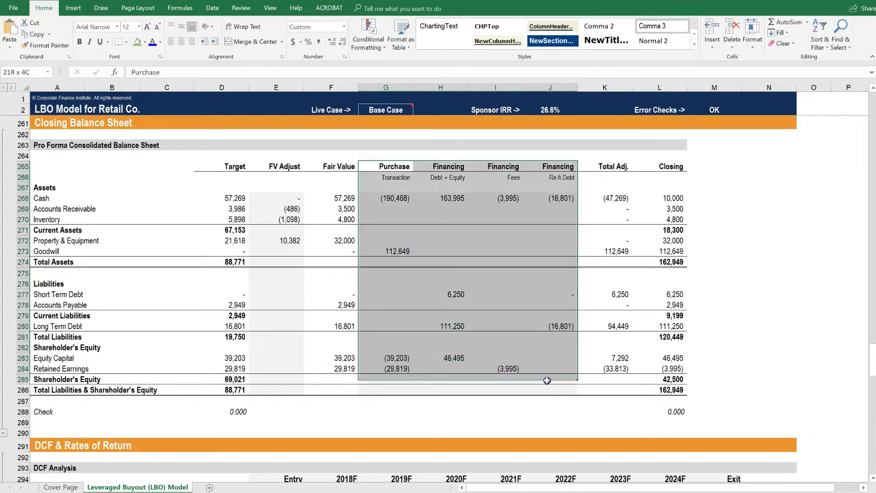
pyautogui.click(659, 166)
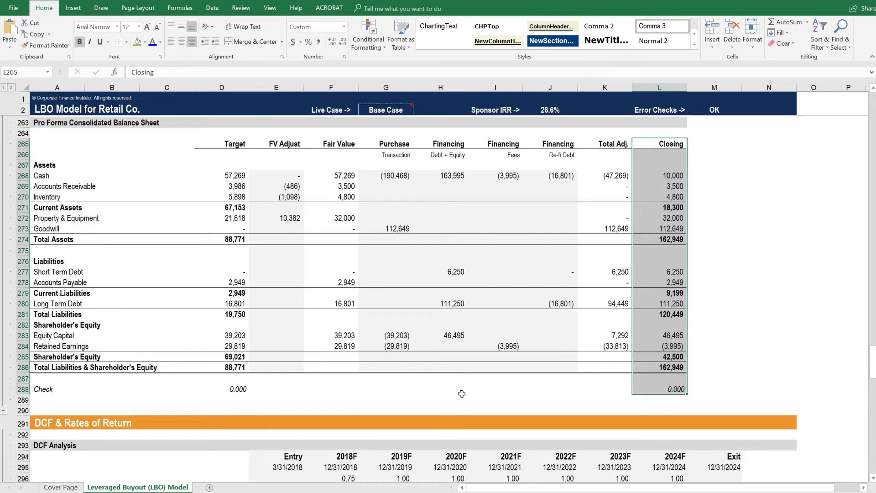
# Step: Scroll to the DCF & Rates of Return section and mark the DCF Analysis heading
pyautogui.scroll(-3)
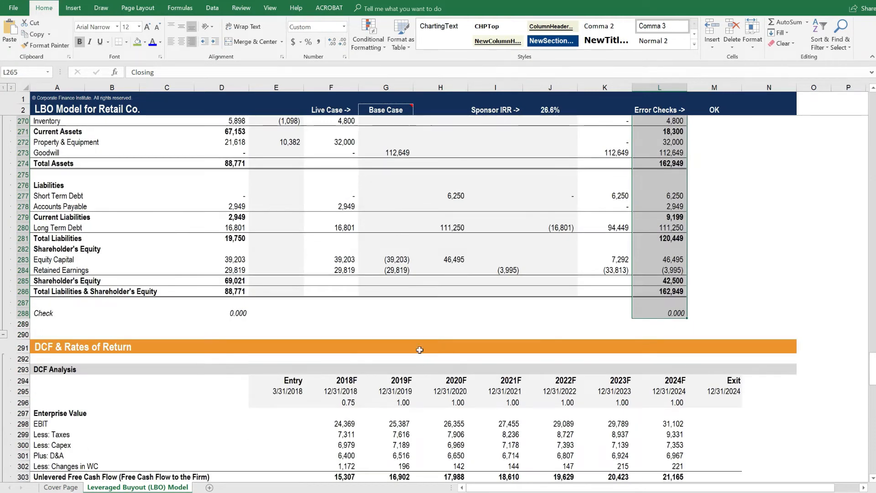
pyautogui.scroll(-3)
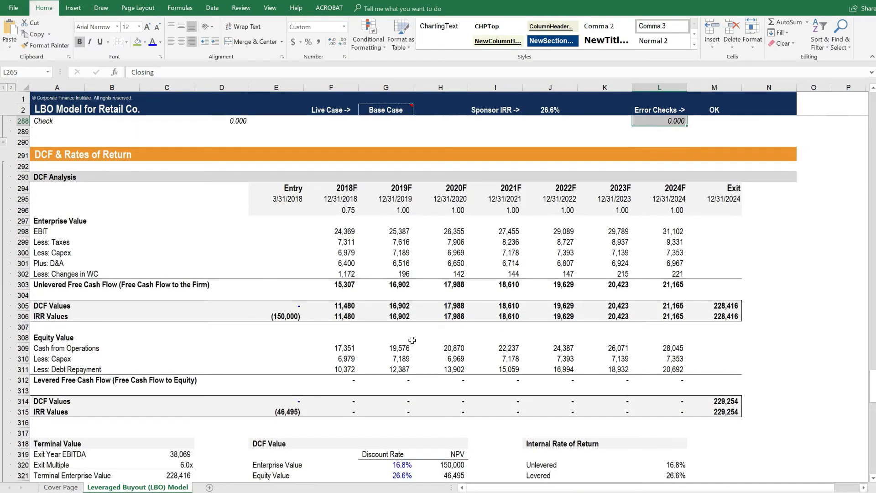
pyautogui.click(47, 177)
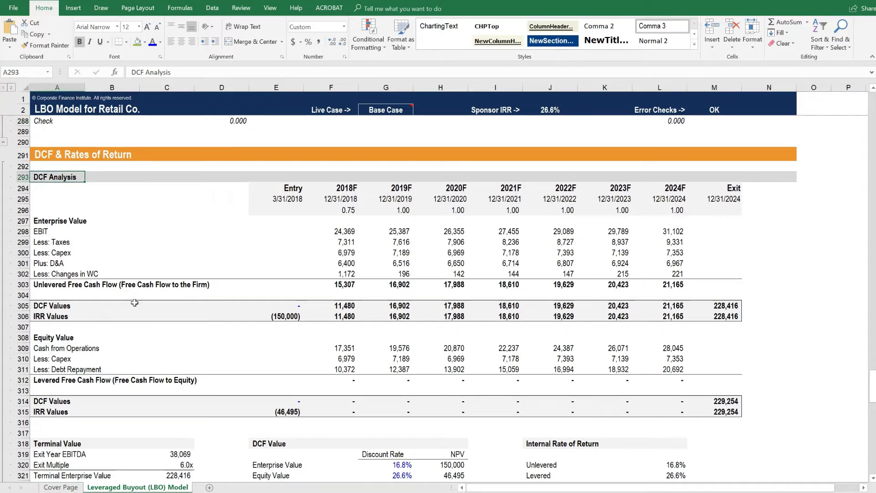
pyautogui.moveTo(145, 288)
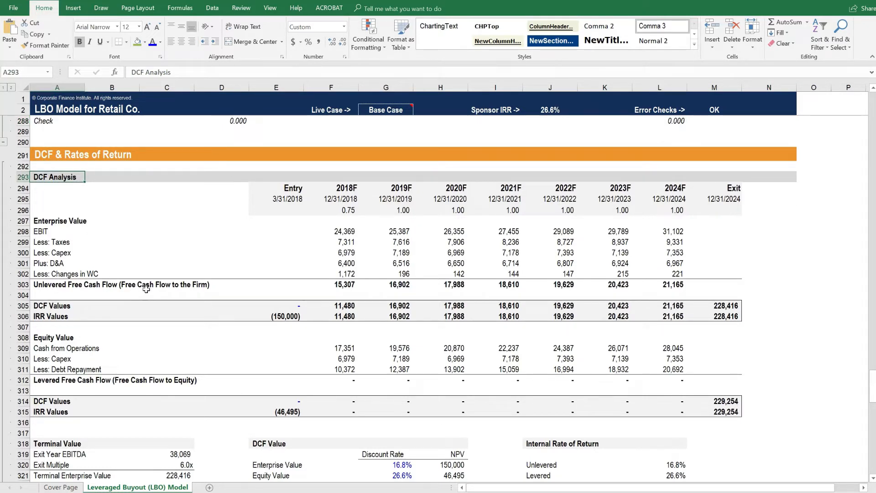
pyautogui.scroll(-3)
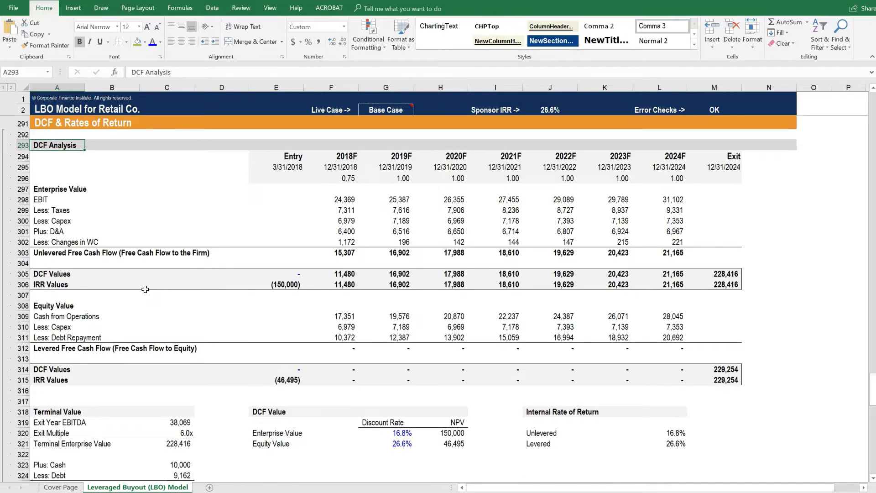
# Step: Inspect the levered IRR calculation and scroll on to IRR by Investor Type with sponsor sensitivities
pyautogui.scroll(-3)
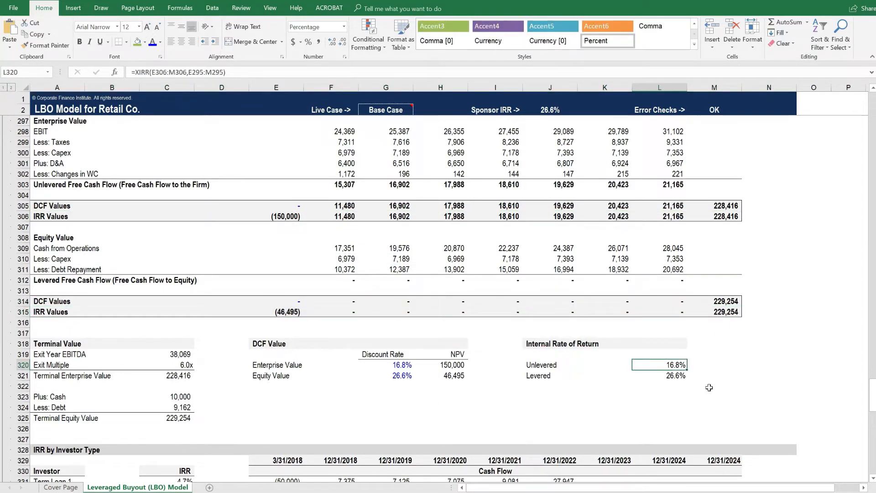
pyautogui.click(658, 376)
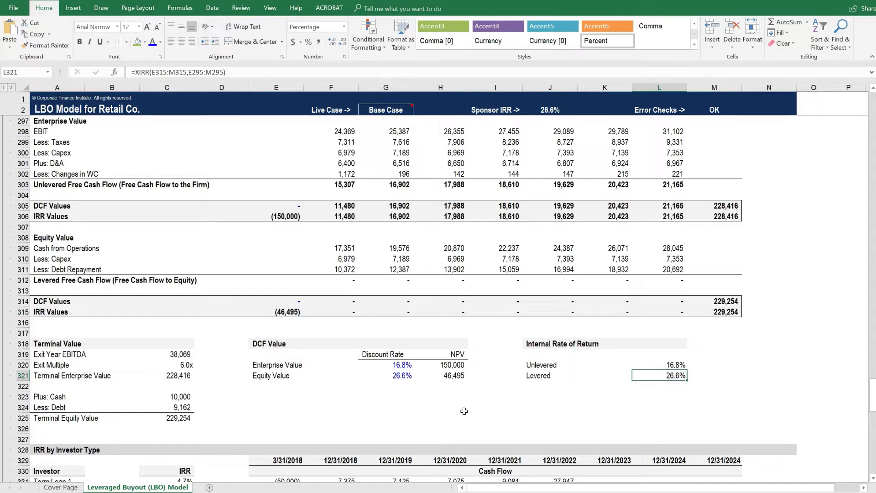
pyautogui.scroll(-3)
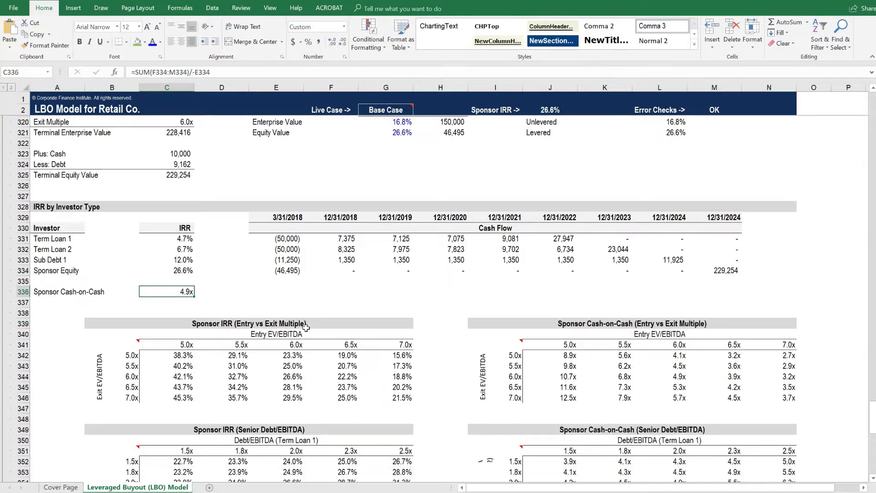
# Step: Scroll down past the Charts & Graphs section at the end of the model
pyautogui.scroll(-3)
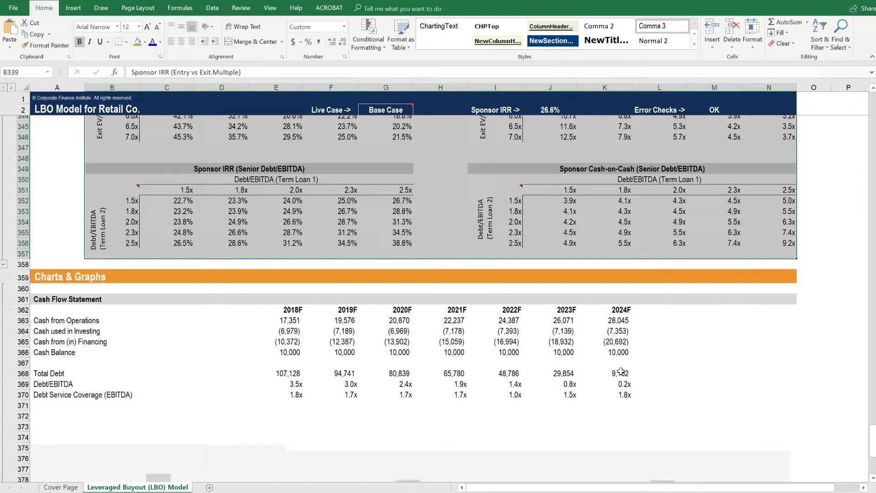
pyautogui.scroll(-3)
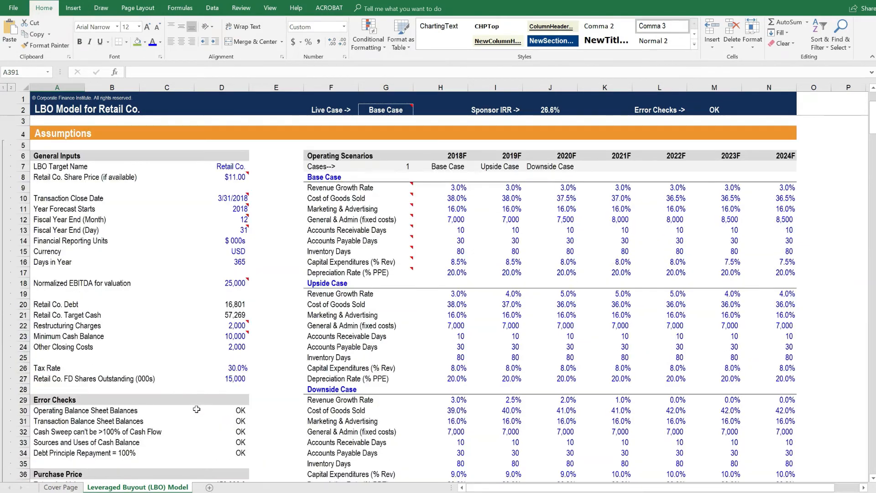
pyautogui.moveTo(308, 359)
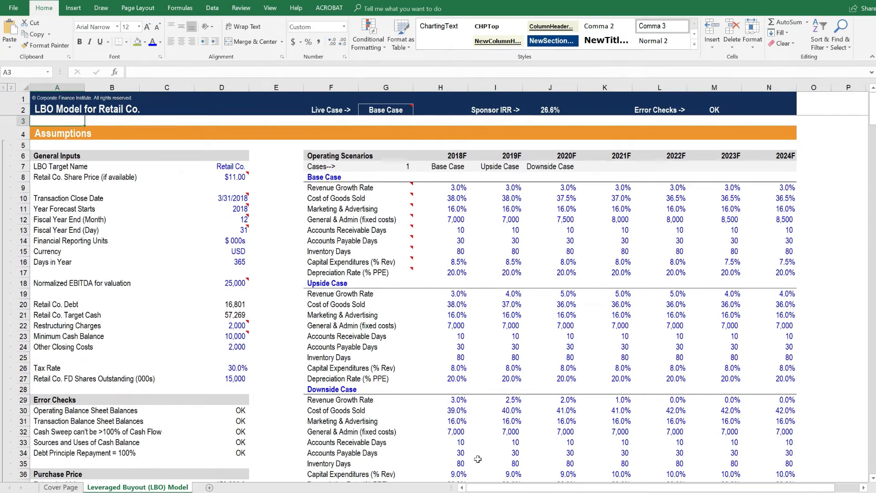
# Step: Mark the Operating Scenarios heading and inspect what the 26.6% Sponsor IRR cell links to
pyautogui.click(345, 157)
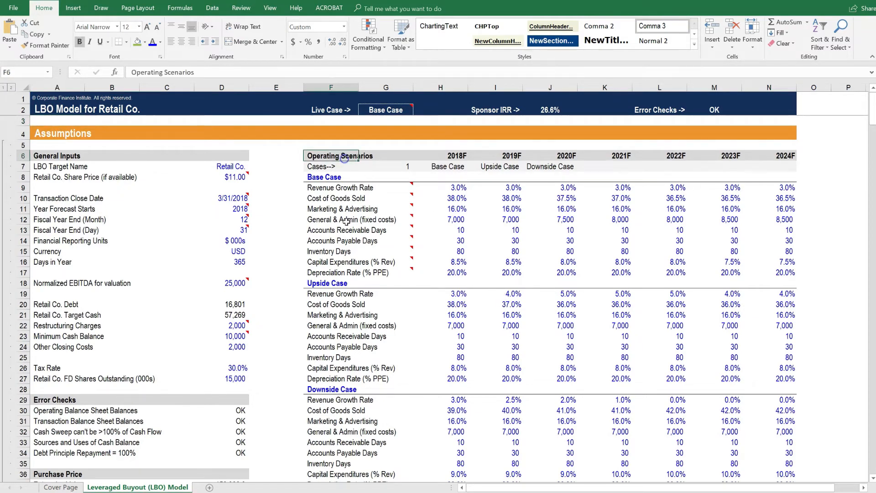
pyautogui.scroll(-3)
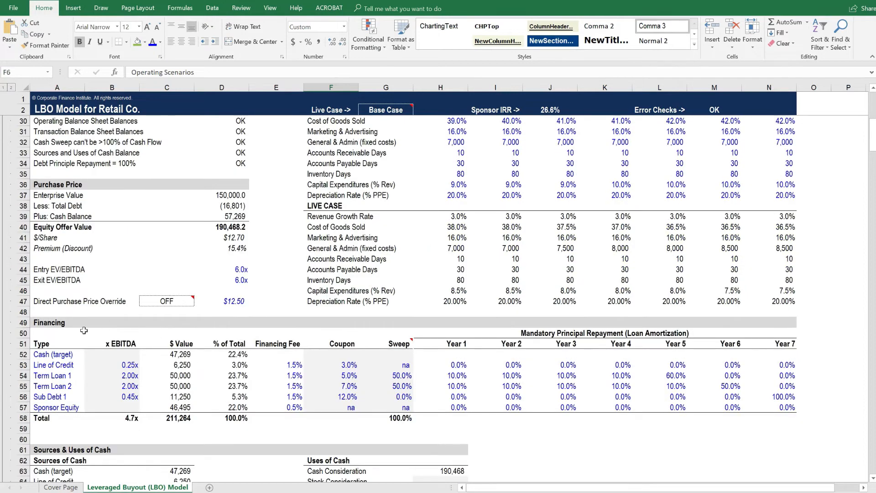
pyautogui.click(46, 343)
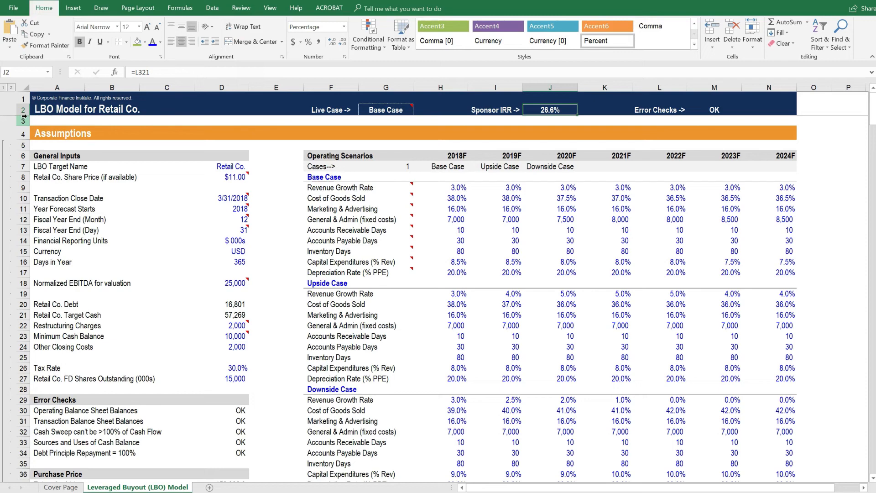
# Step: Scroll the LBO model sheet back toward the Assumptions section at row 1
pyautogui.scroll(-3)
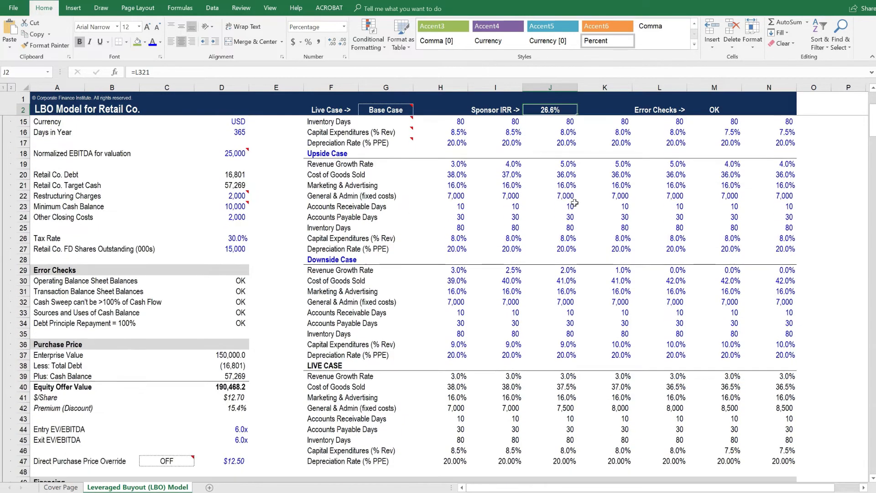
pyautogui.scroll(-3)
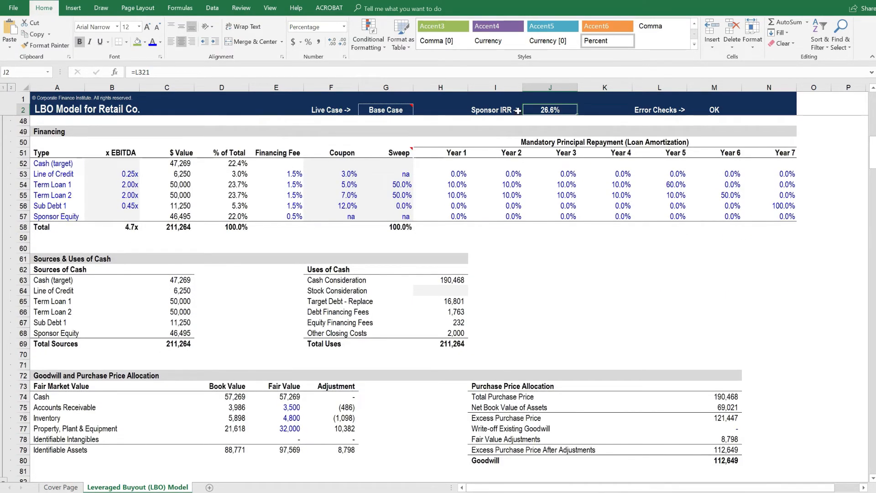
pyautogui.scroll(-3)
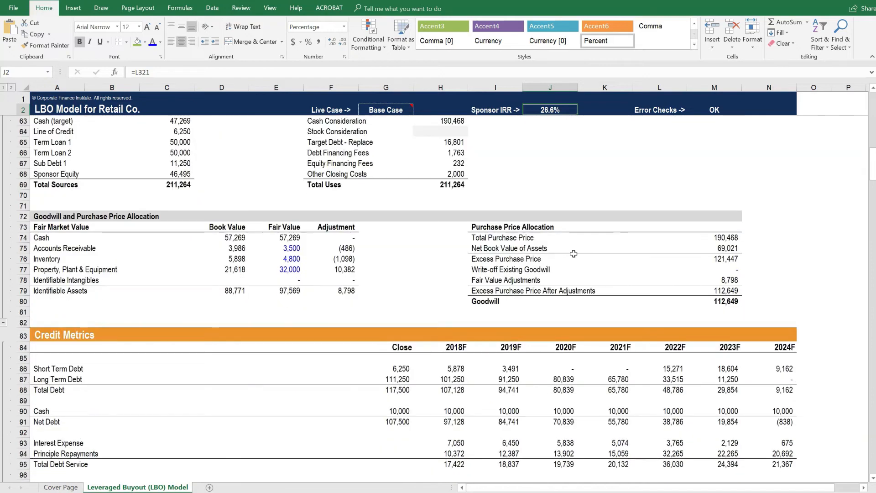
pyautogui.scroll(-3)
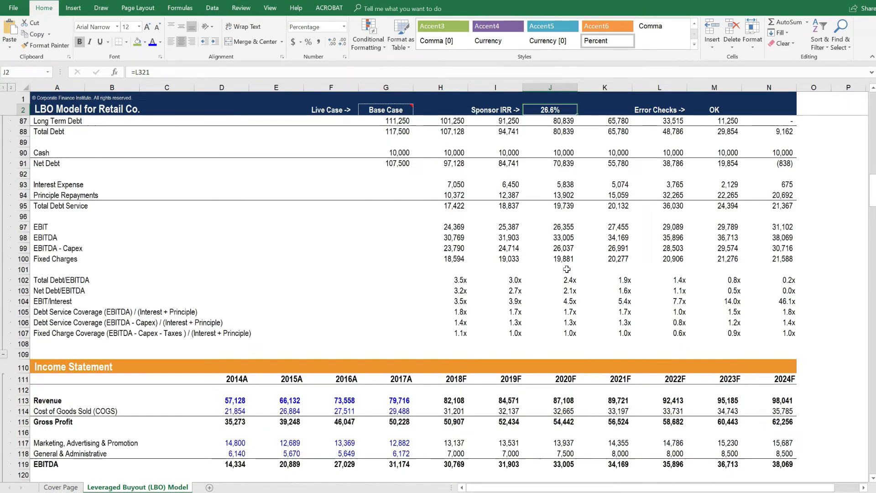
pyautogui.scroll(-3)
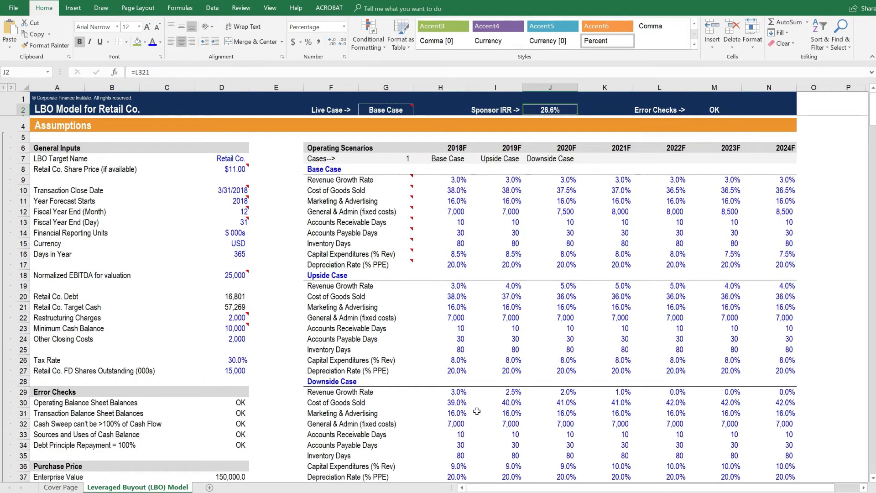
pyautogui.click(385, 110)
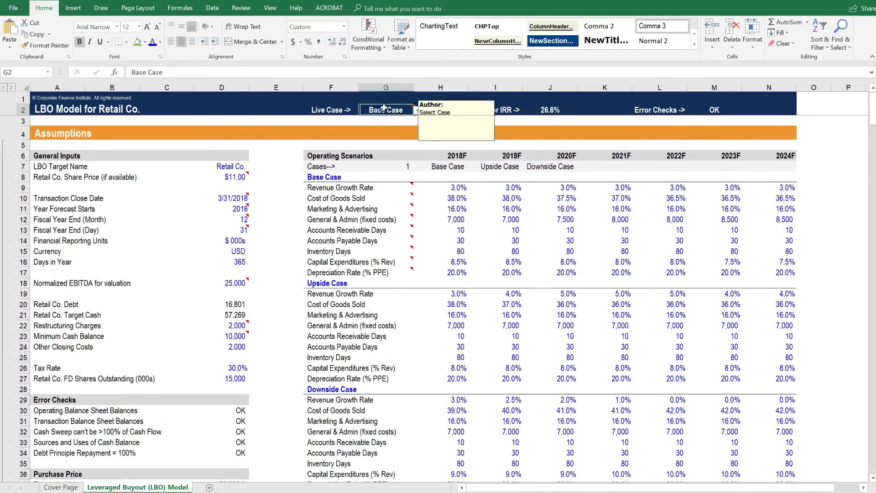
pyautogui.click(415, 110)
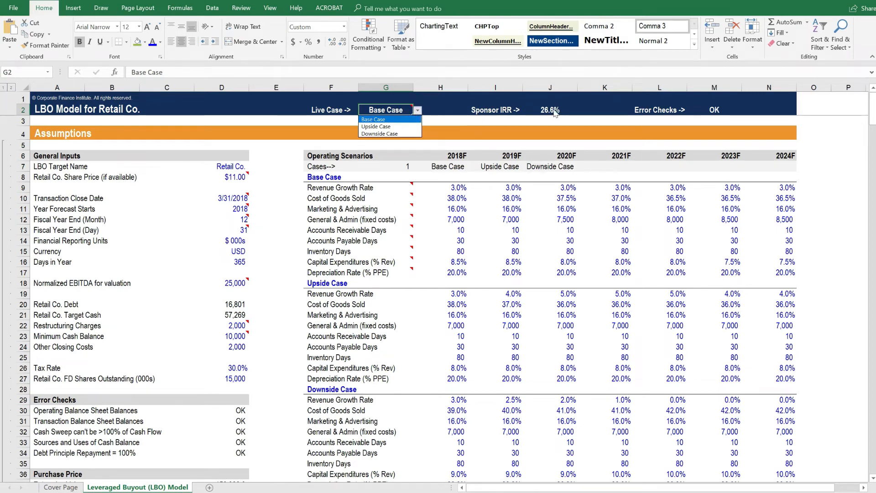
pyautogui.moveTo(386, 126)
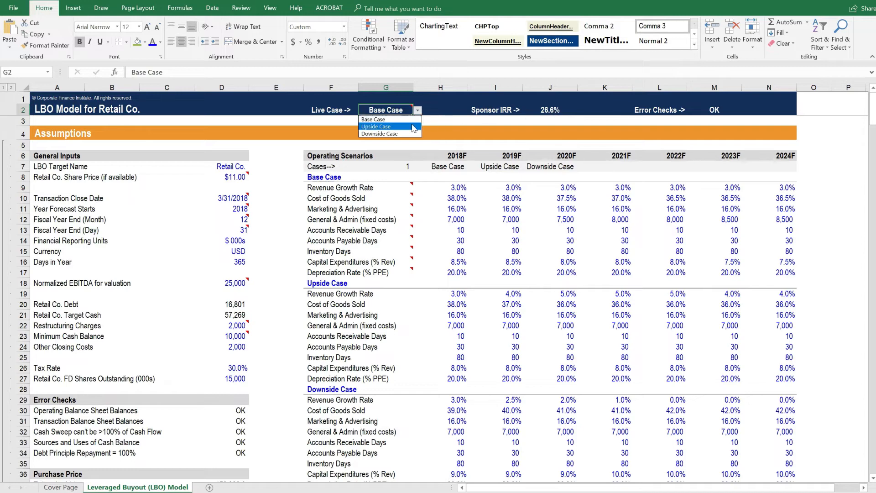
pyautogui.click(376, 126)
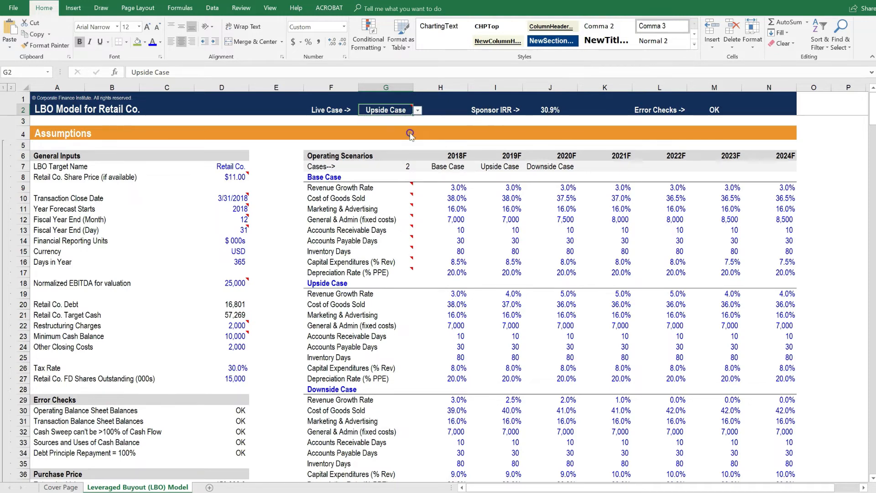
pyautogui.click(416, 109)
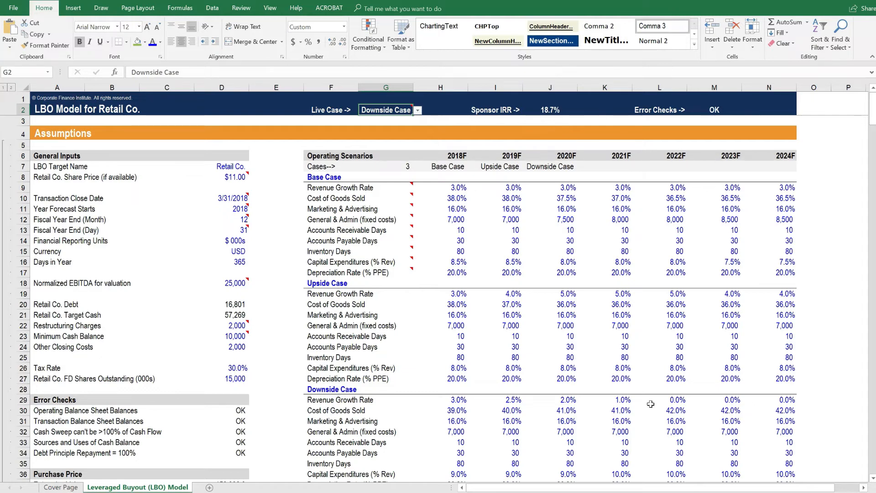
pyautogui.scroll(-3)
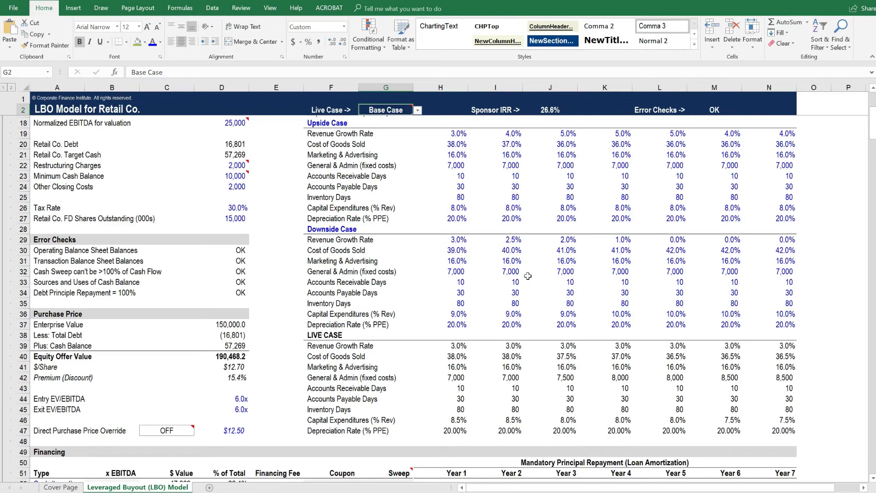
# Step: Check total leverage, then set Term Loan 2's EBITDA multiple in B55 to 3.00x
pyautogui.scroll(-3)
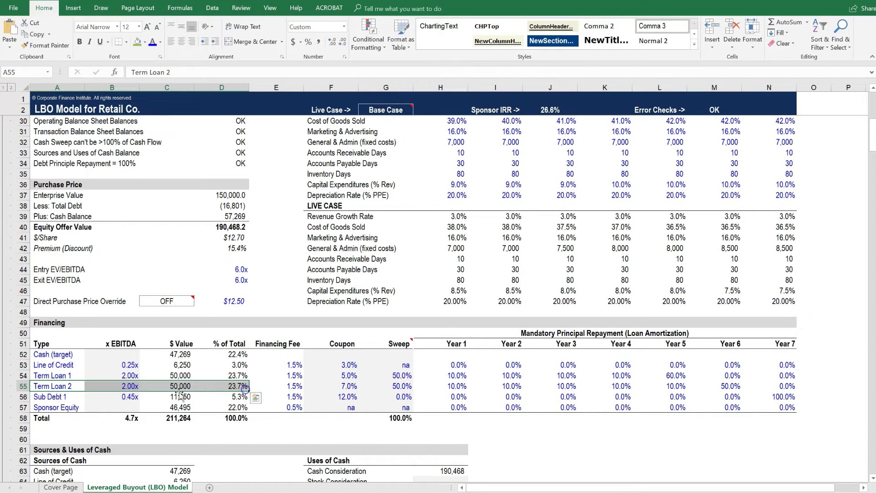
pyautogui.click(111, 418)
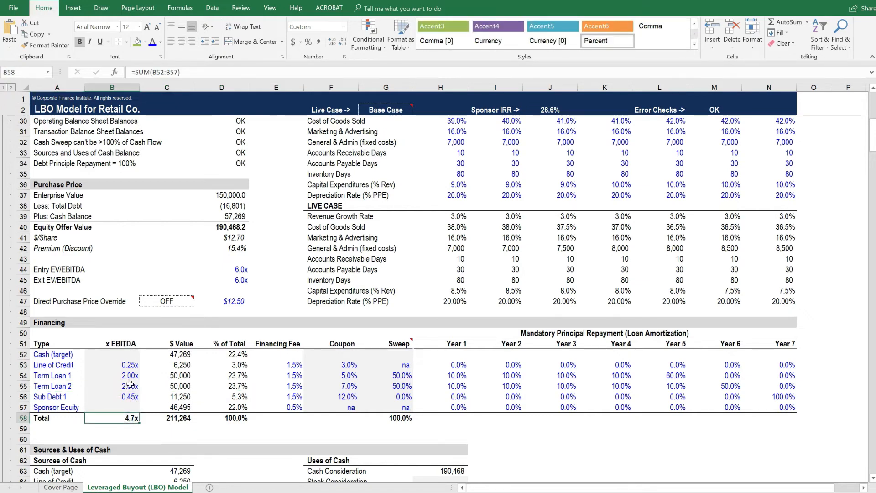
pyautogui.click(121, 386)
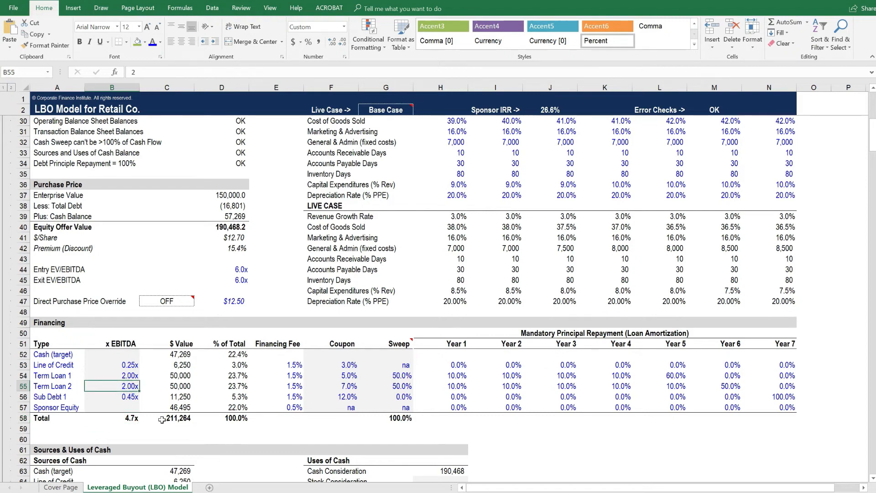
pyautogui.moveTo(149, 455)
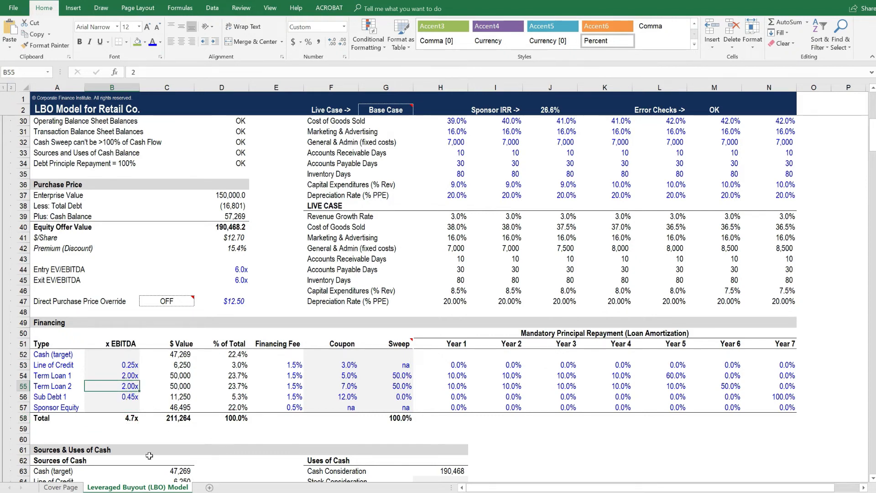
pyautogui.moveTo(203, 435)
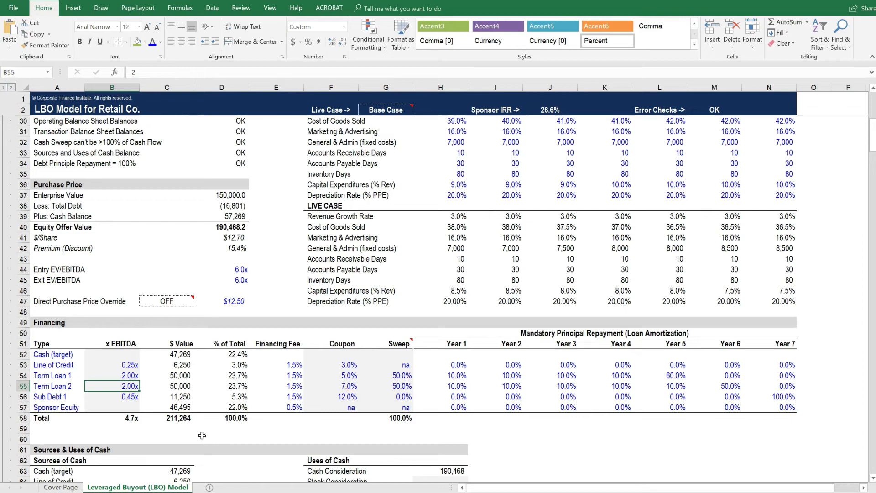
pyautogui.write('3')
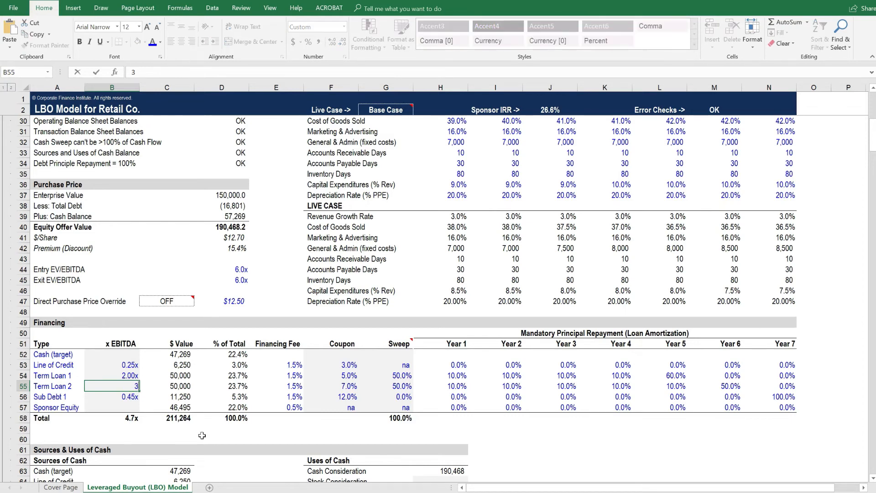
pyautogui.write('3')
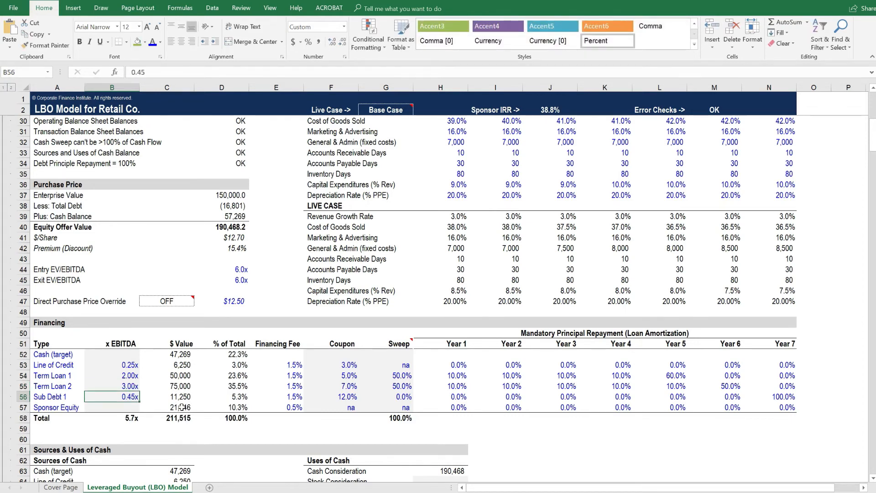
# Step: Review the results: Term Loan 2 at 75,000, Sponsor Equity at 21,746 and Sponsor IRR at 38.8%
pyautogui.click(179, 386)
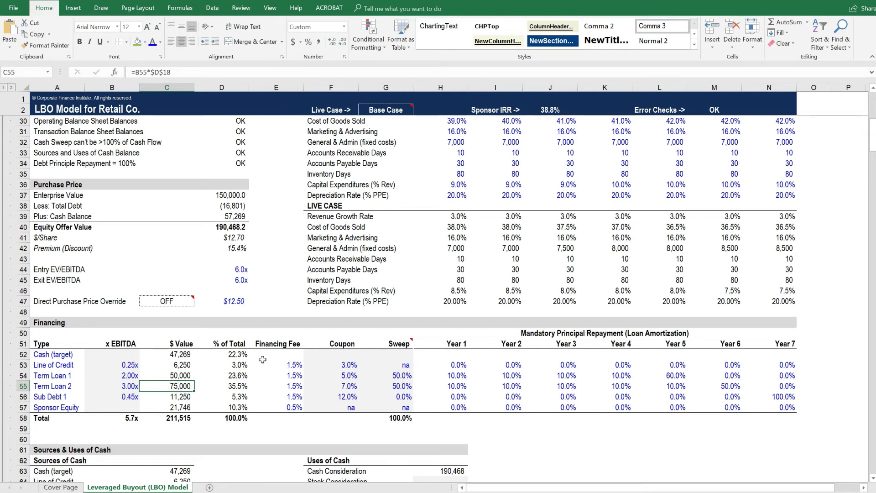
pyautogui.click(176, 407)
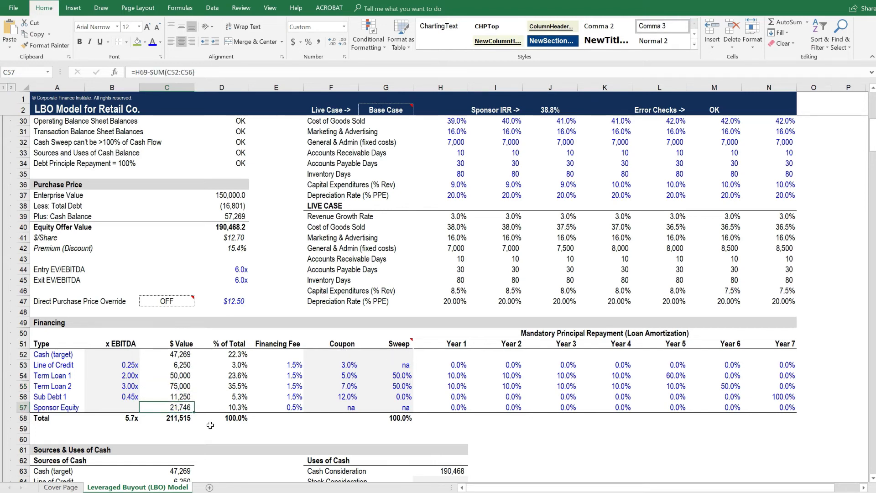
pyautogui.moveTo(550, 111)
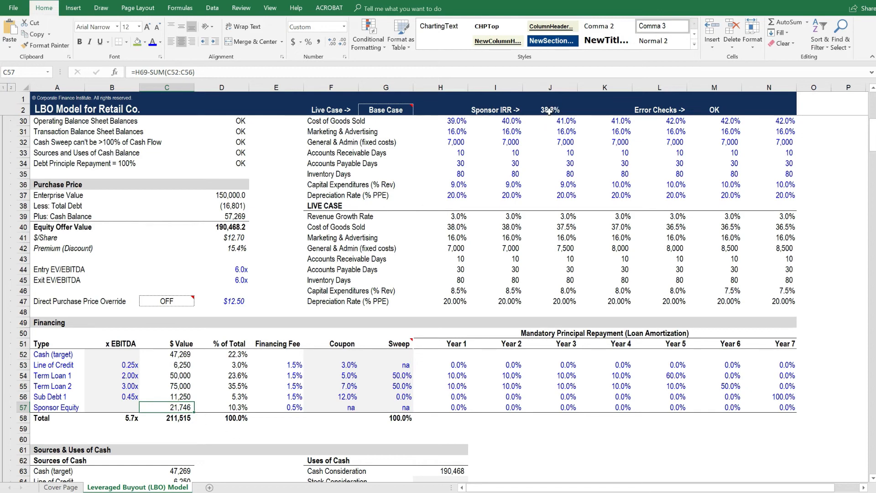
pyautogui.click(549, 109)
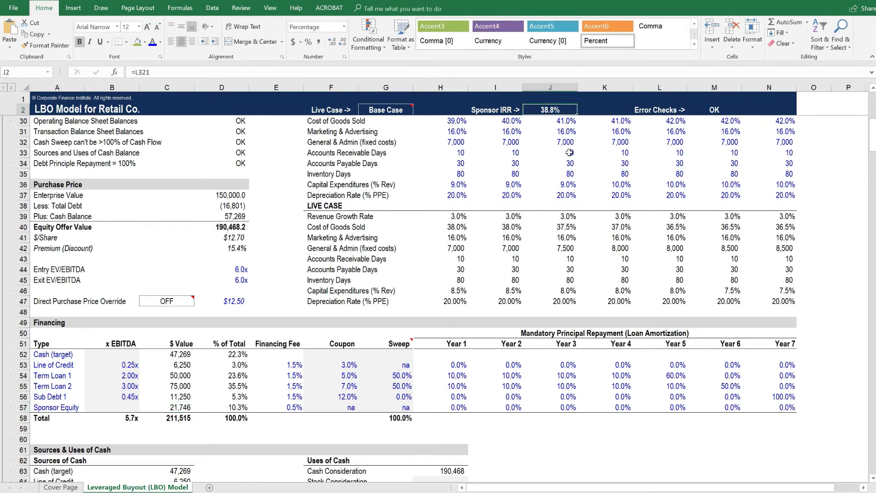
pyautogui.moveTo(552, 197)
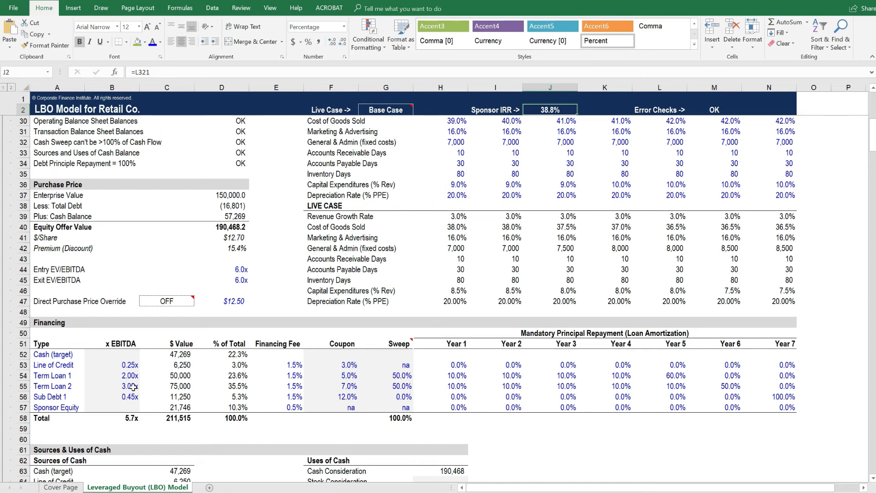
# Step: Test 0 in Term Loan 2's multiple, undo back to 2.00x and confirm total leverage at 4.7x
pyautogui.click(130, 385)
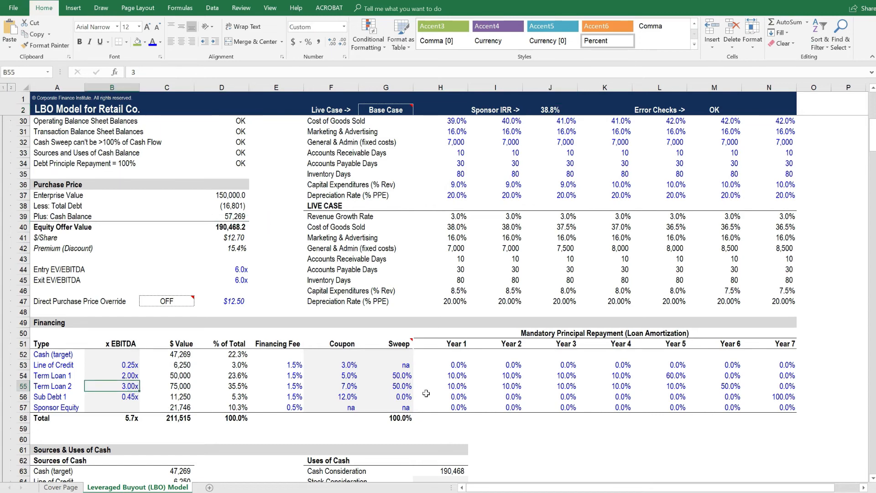
pyautogui.write('0')
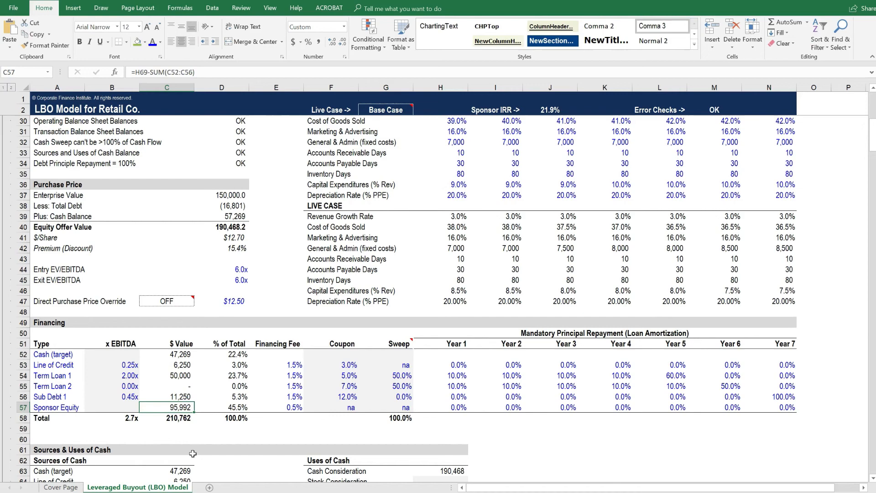
pyautogui.moveTo(252, 407)
pyautogui.write('2')
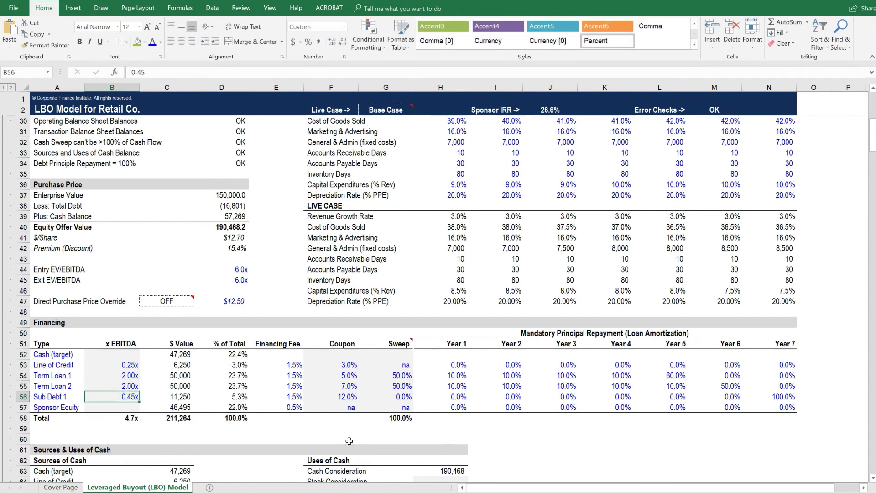
pyautogui.click(118, 418)
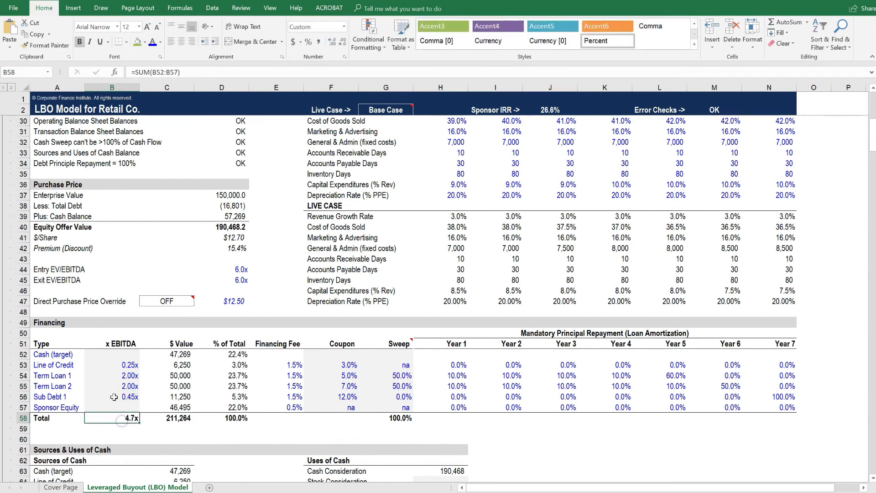